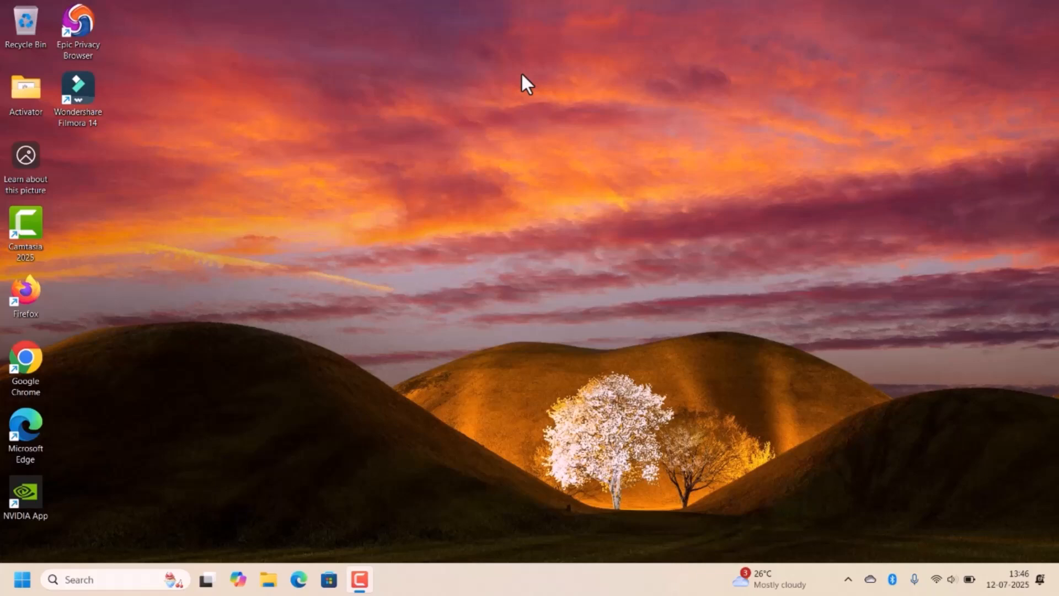
Launch Task Manager with Ctrl+Shift+Esc onto the Processes page
key("ctrl+shift+esc")
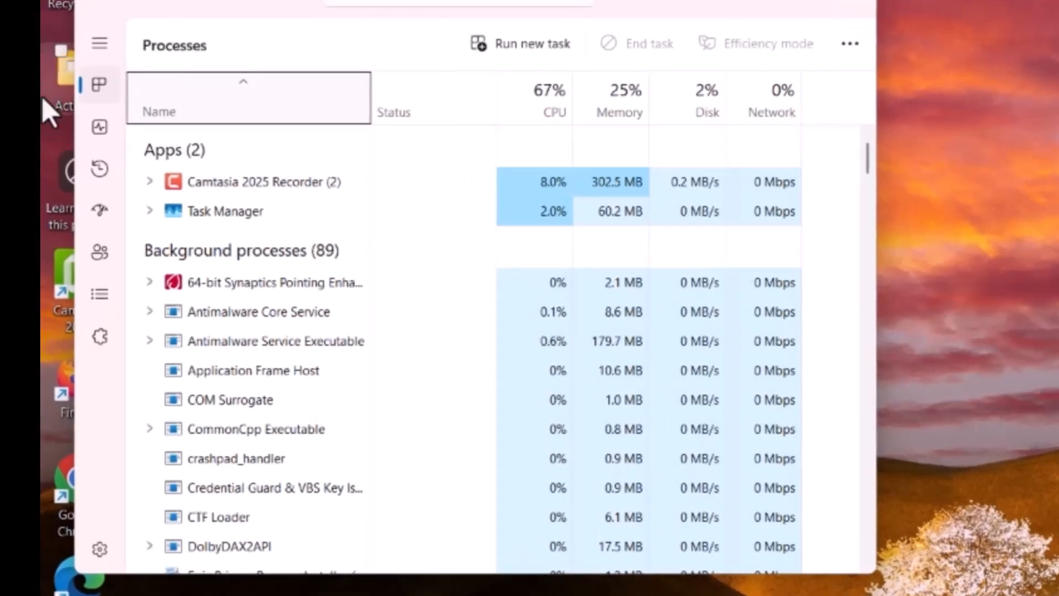
mouse_move(100, 210)
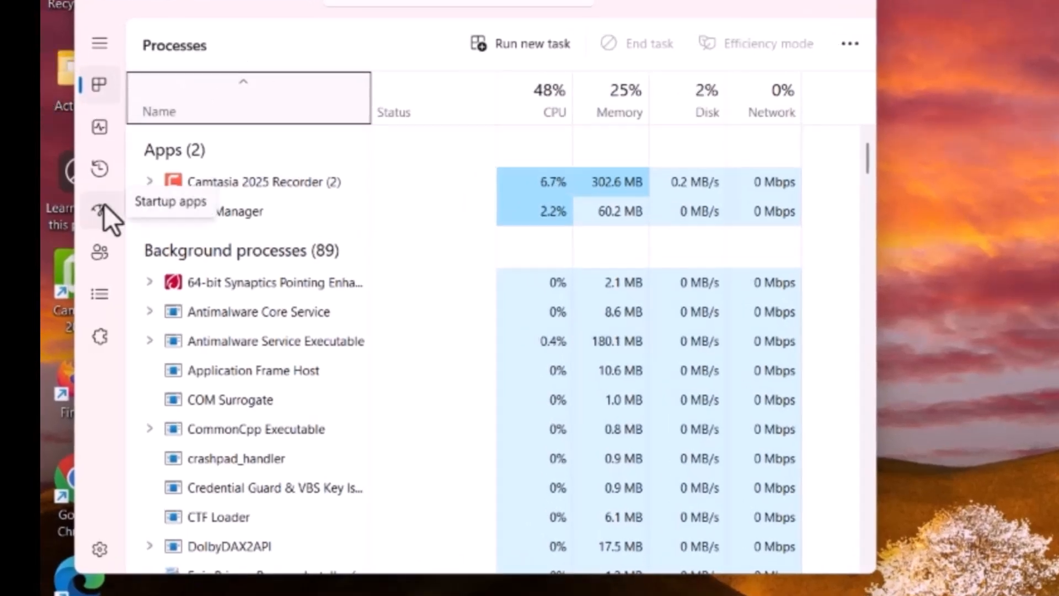
Show the Startup apps list, check each app's status, and bring up options for msedge
left_click(99, 211)
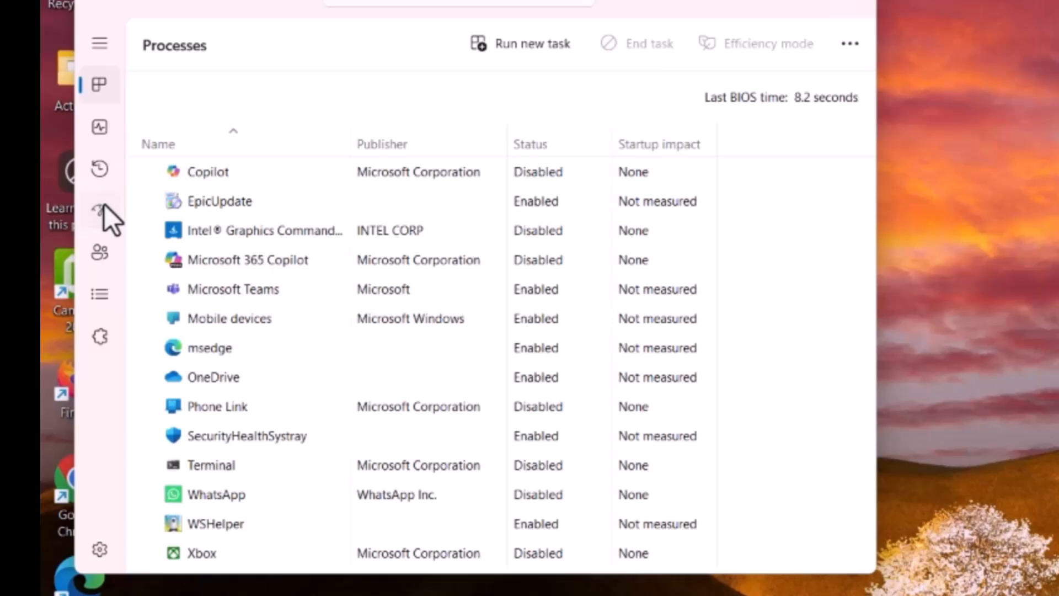
left_click(99, 209)
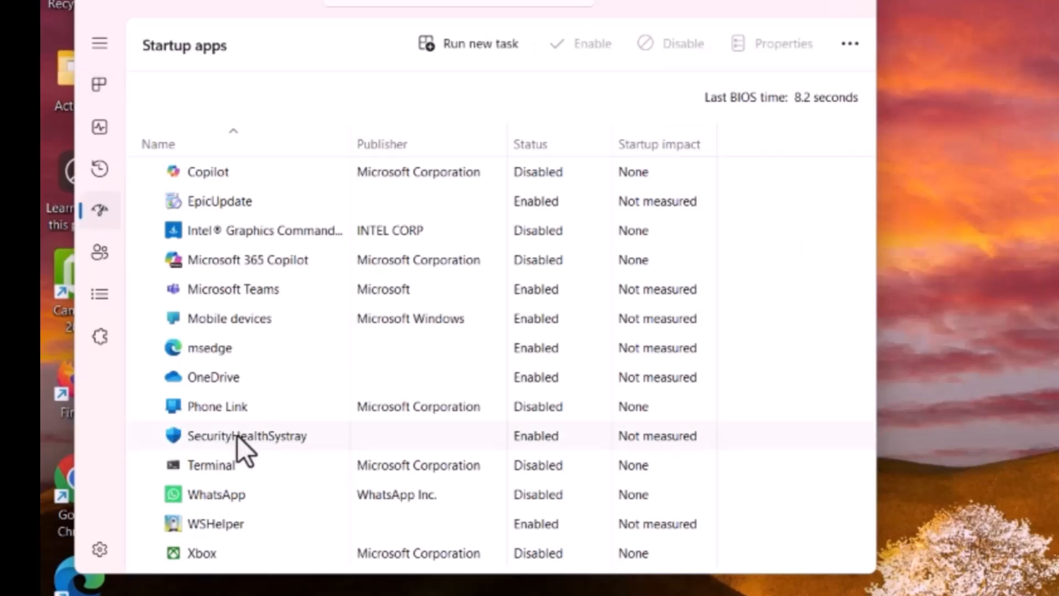
mouse_move(257, 290)
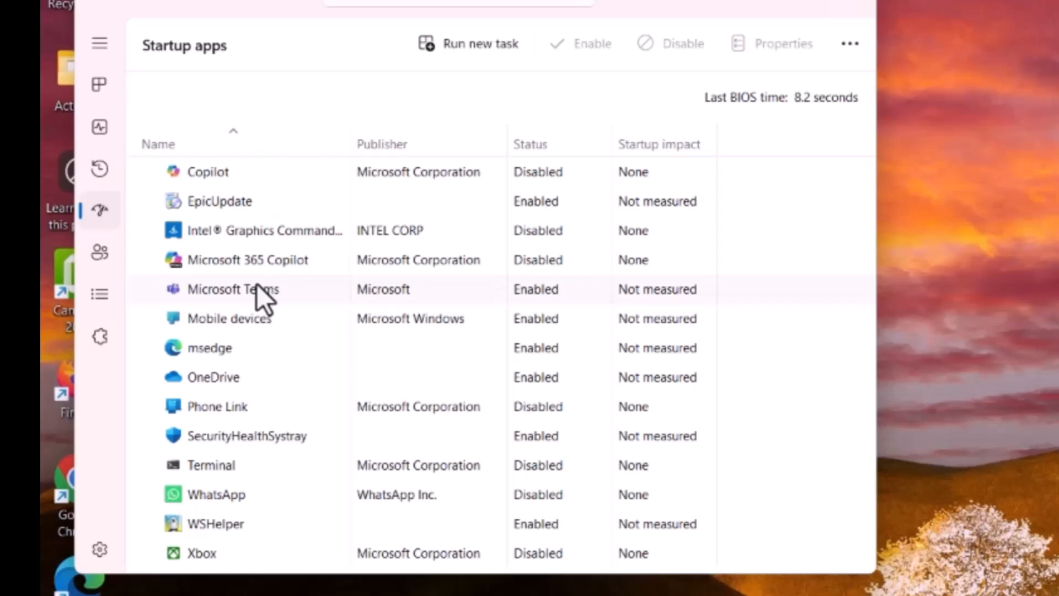
mouse_move(291, 408)
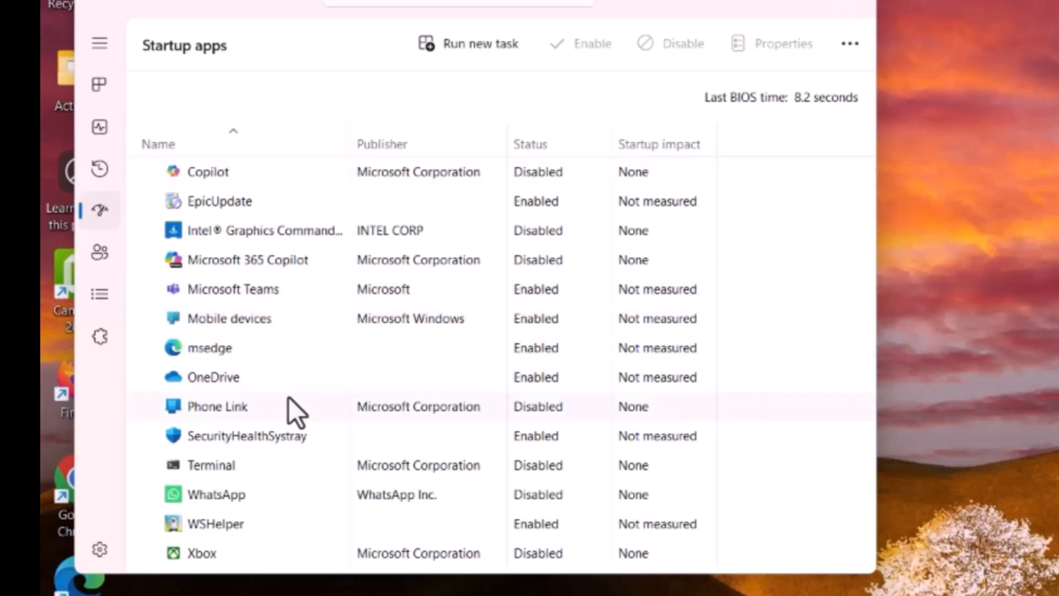
mouse_move(284, 372)
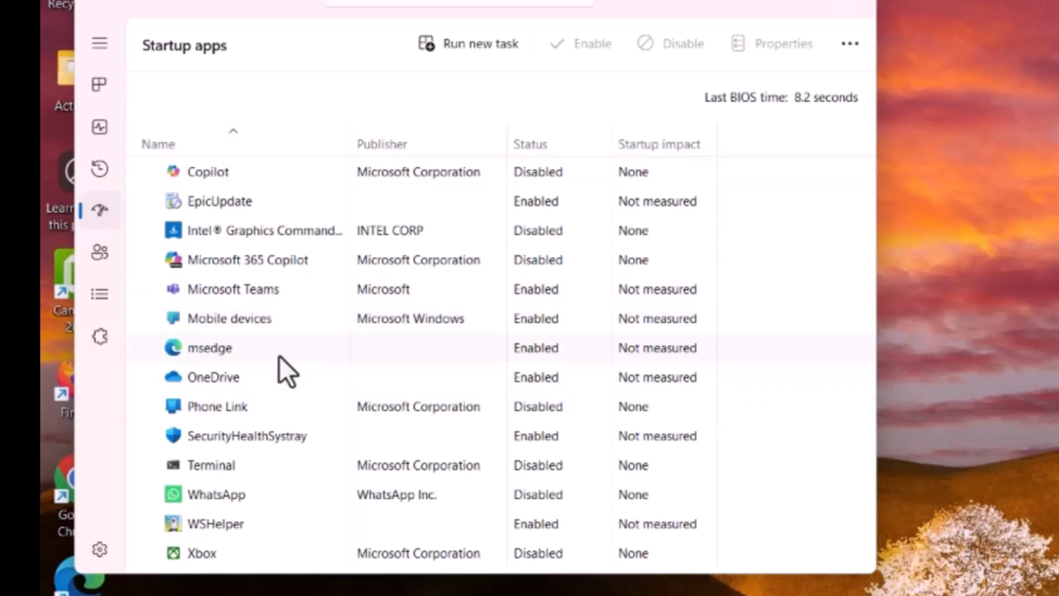
mouse_move(237, 365)
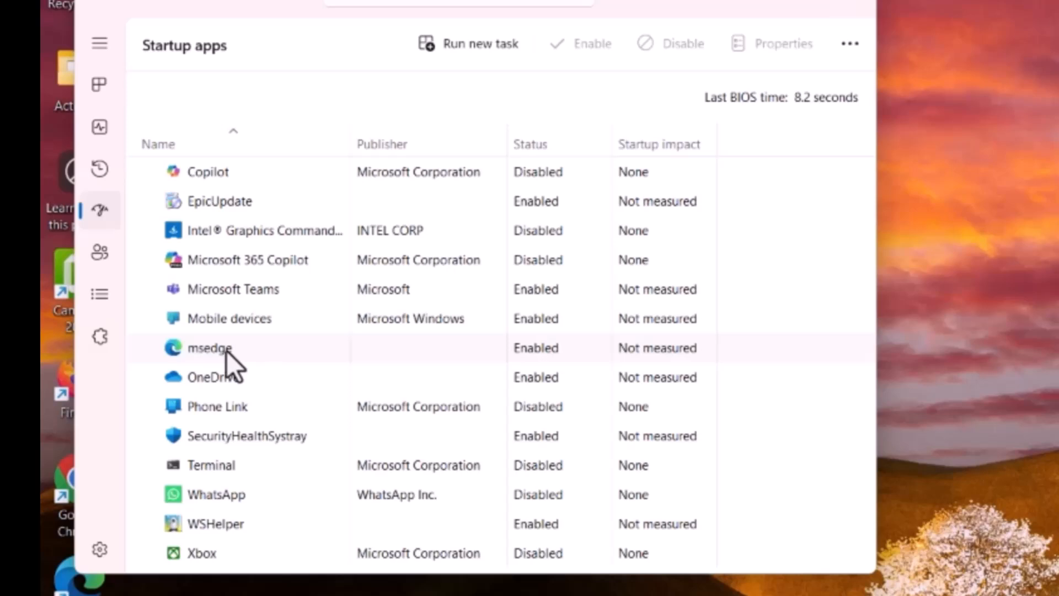
right_click(214, 377)
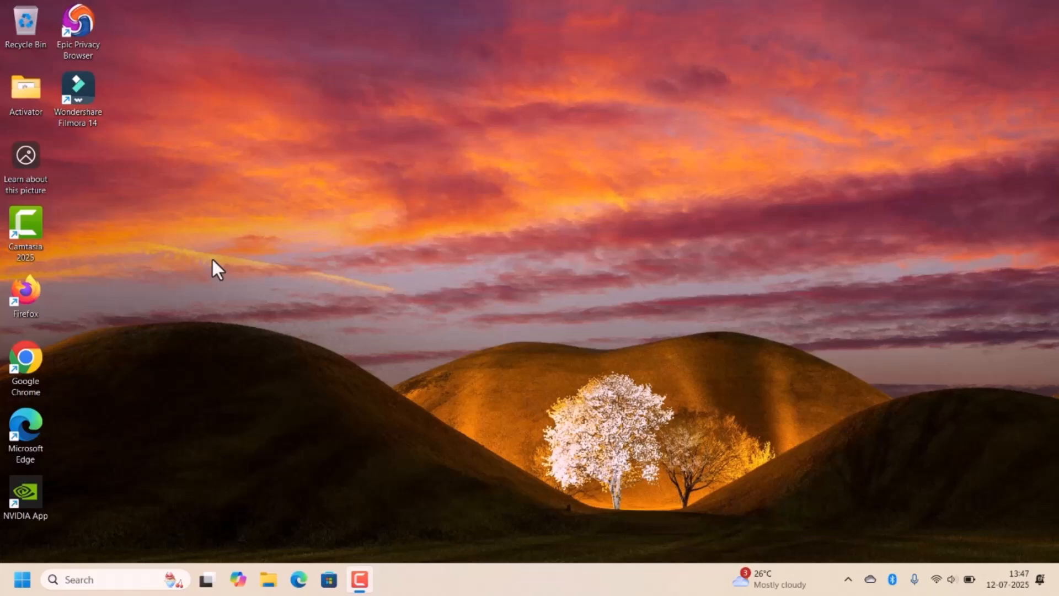
Search 'control panel' from Start and launch Control Panel in small-icons view
left_click(21, 579)
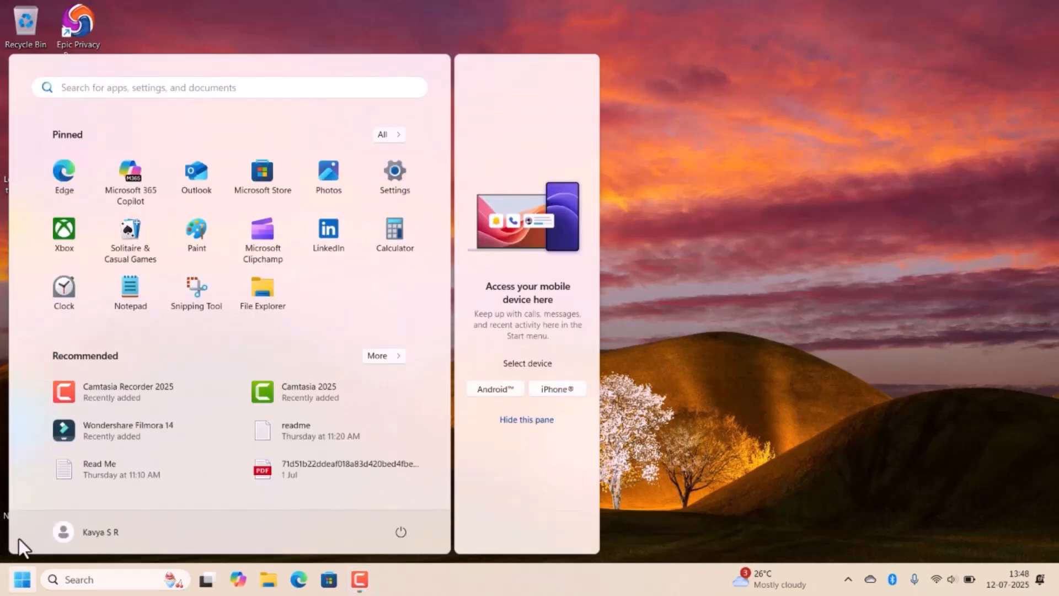
type("co")
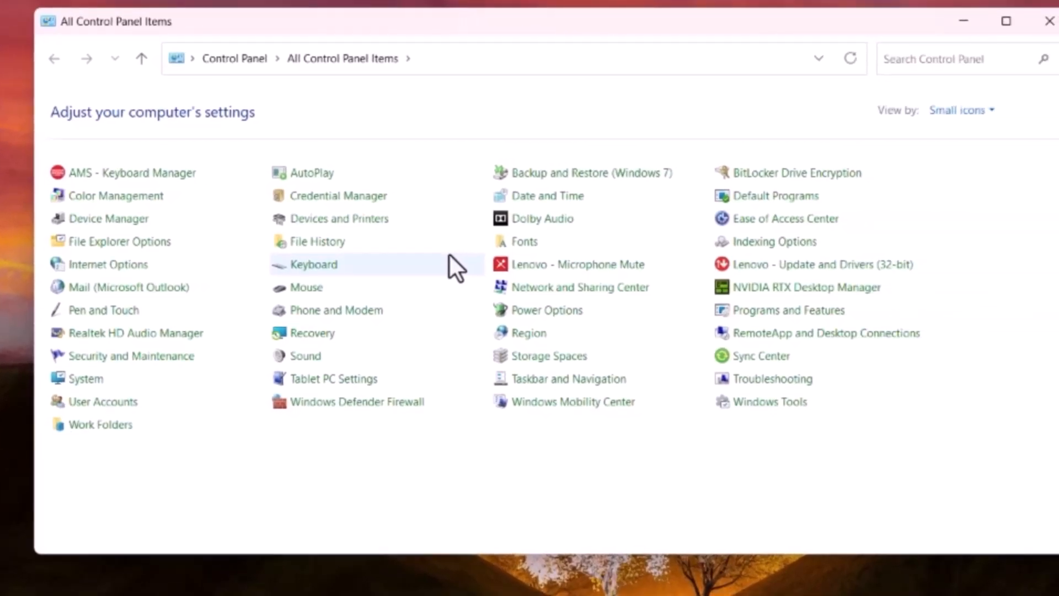
mouse_move(546, 309)
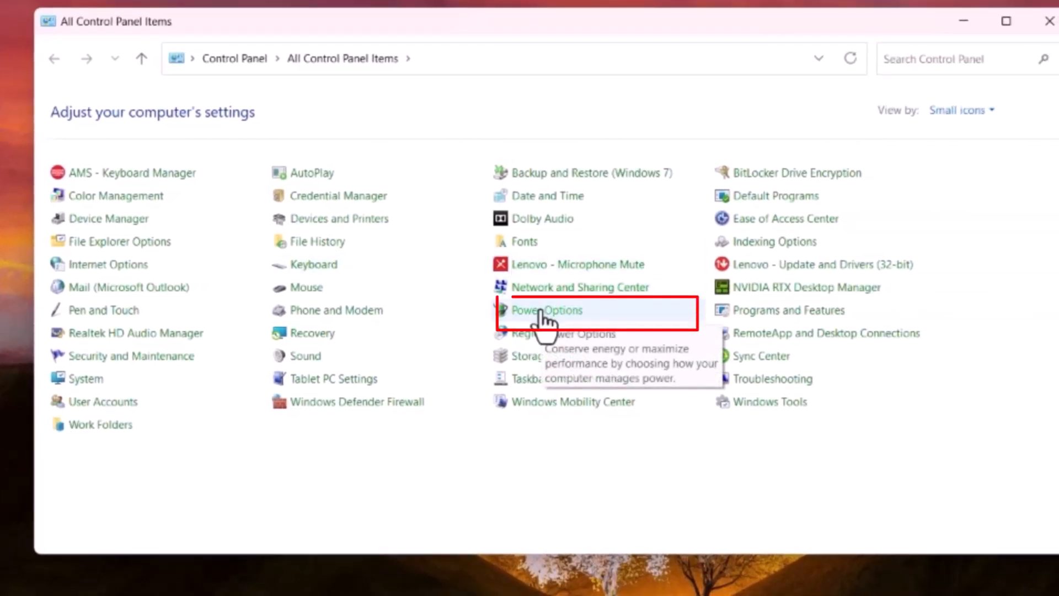
Go into Power Options and then 'Choose what the power buttons do'
left_click(546, 310)
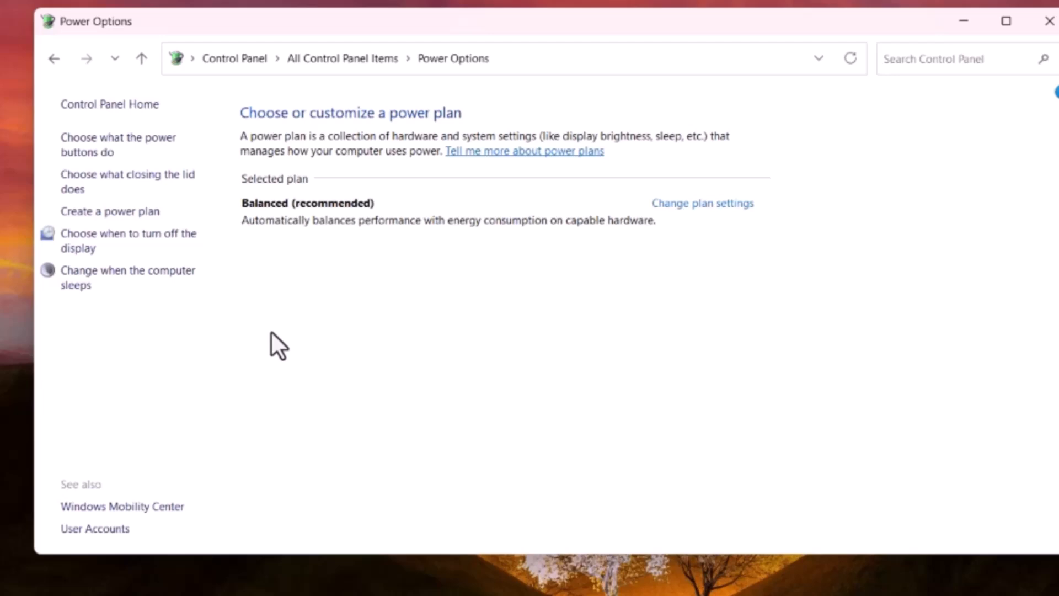
mouse_move(118, 144)
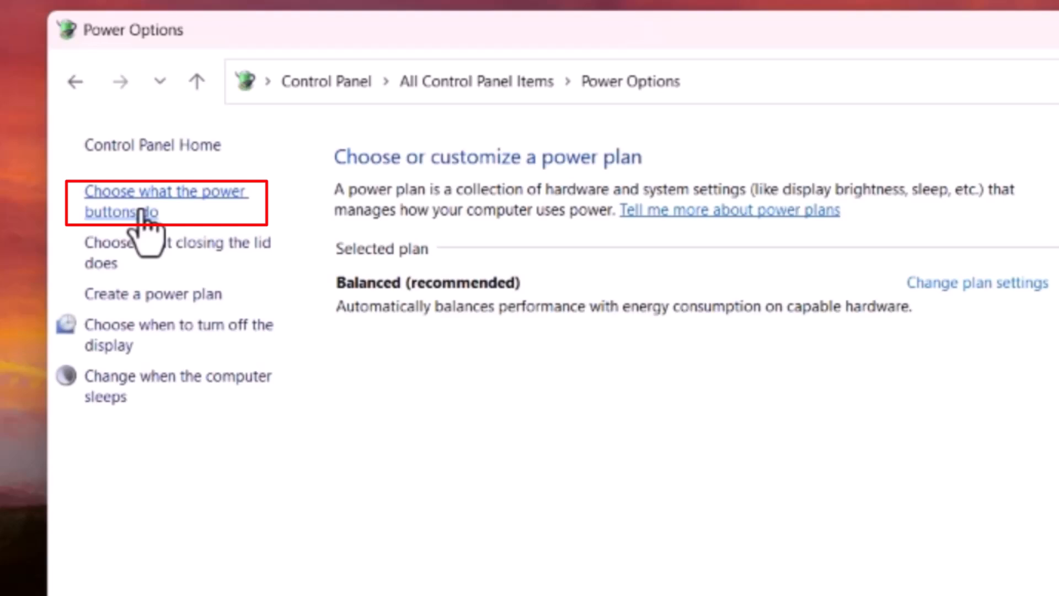
left_click(165, 201)
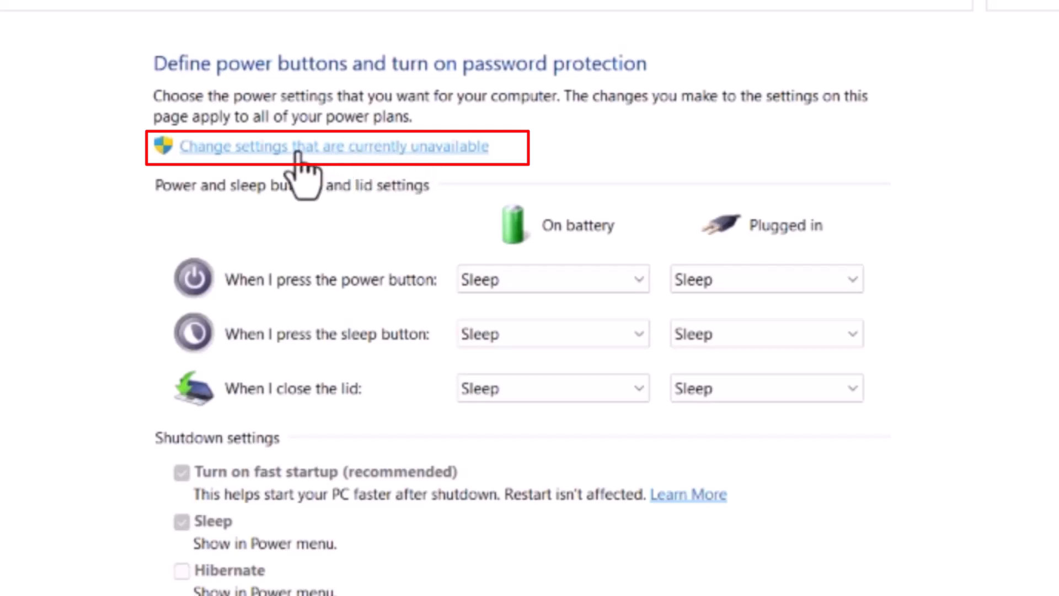
Unlock the greyed-out shutdown settings so 'Turn on fast startup' becomes editable
left_click(335, 147)
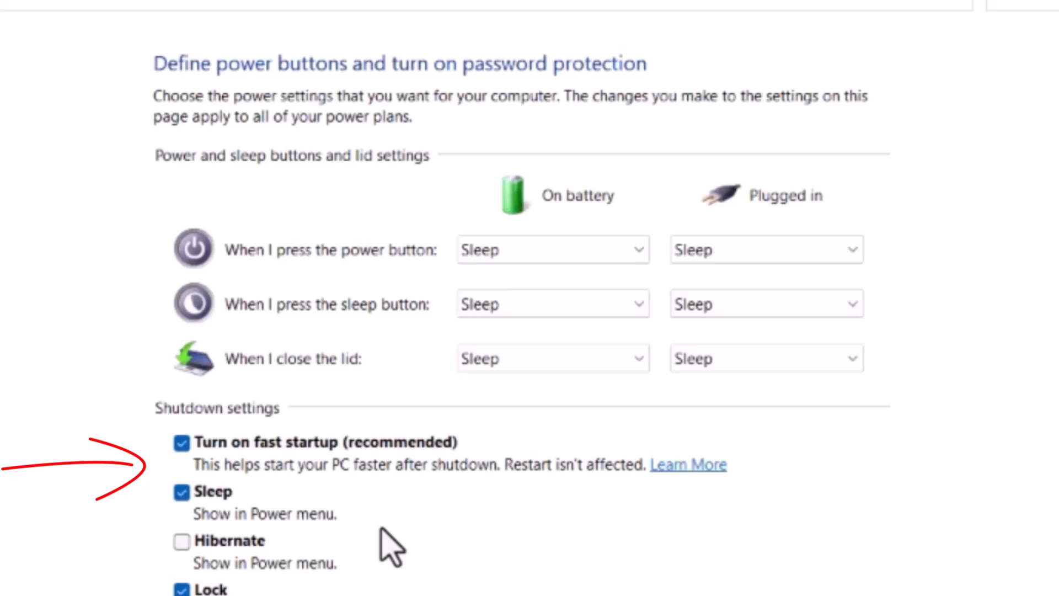
mouse_move(229, 466)
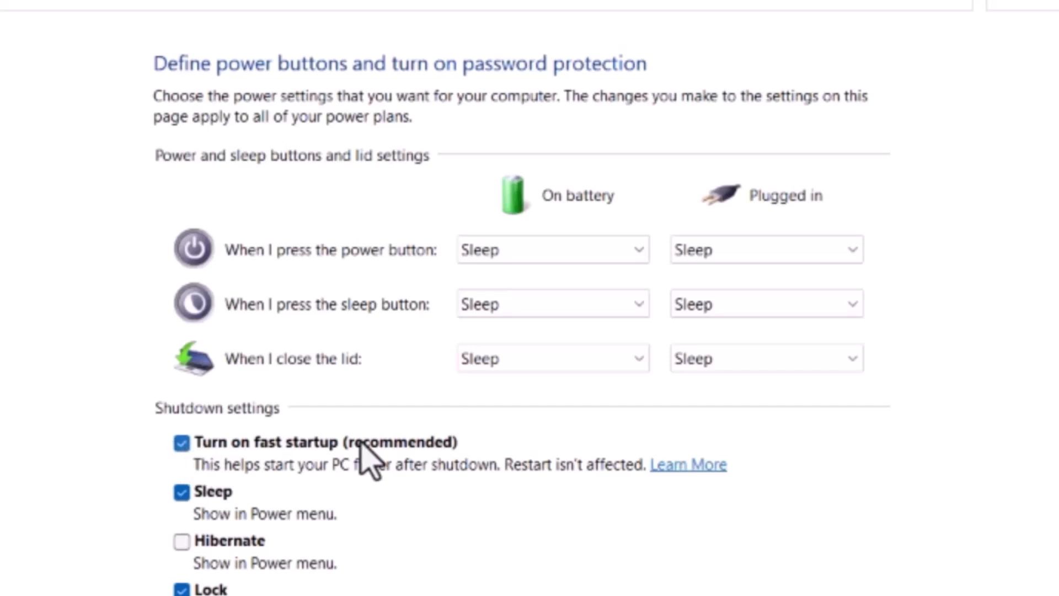
mouse_move(188, 473)
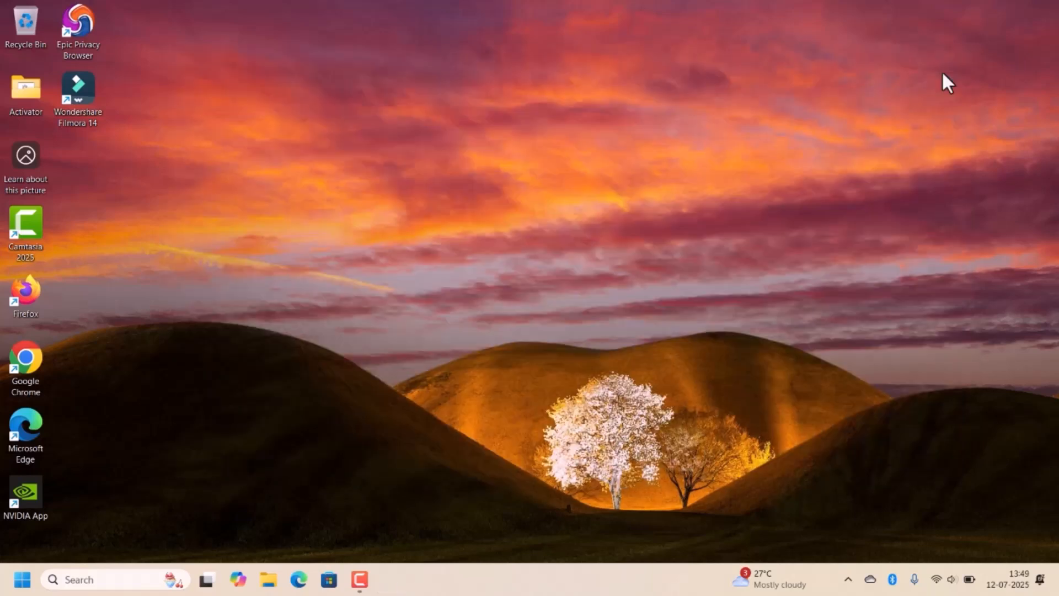
mouse_move(609, 274)
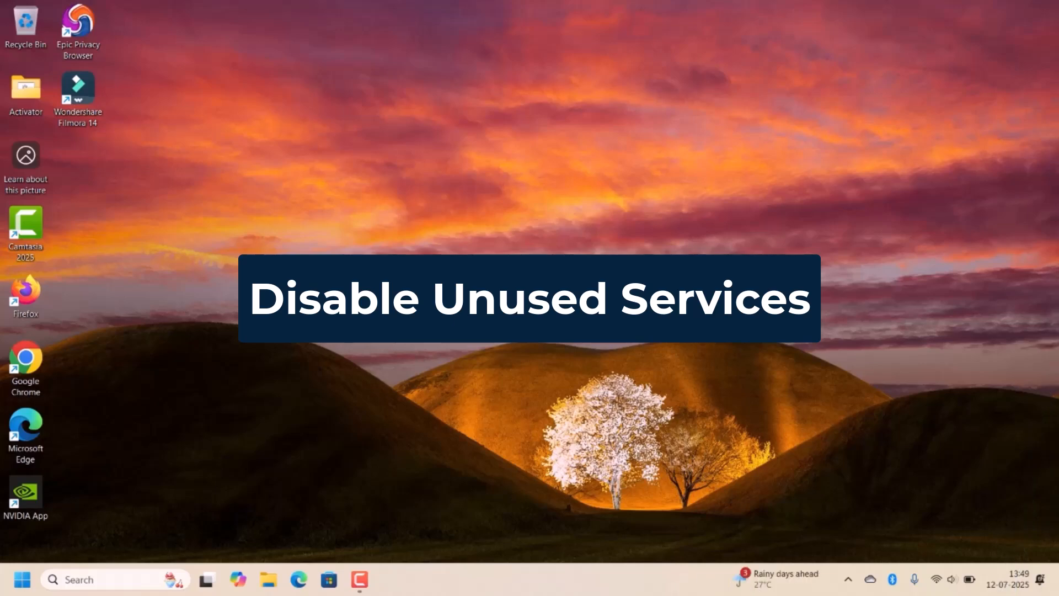
Run msconfig to launch System Configuration
type("msconfig")
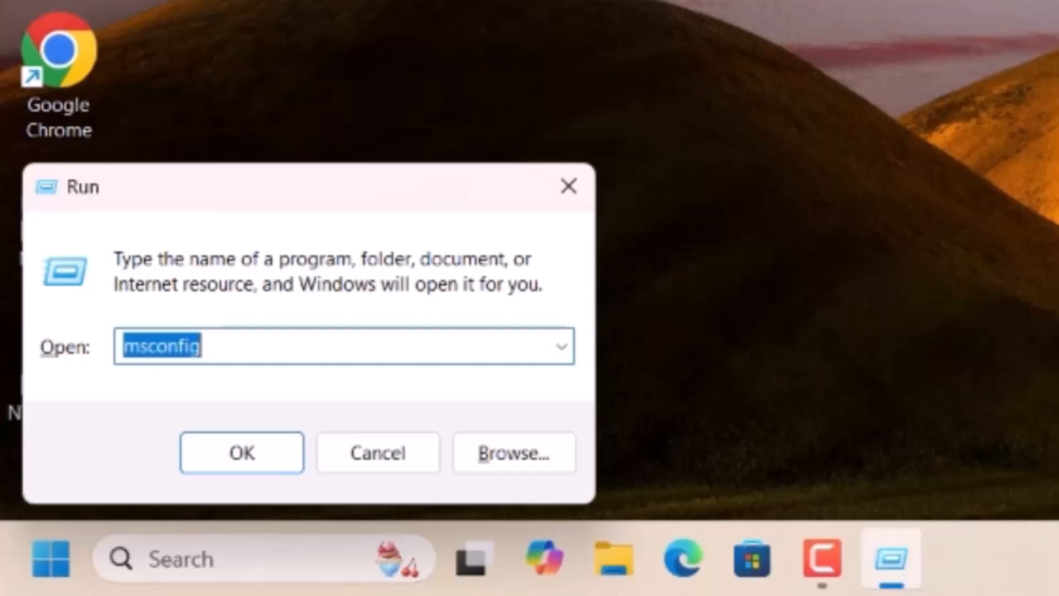
left_click(242, 453)
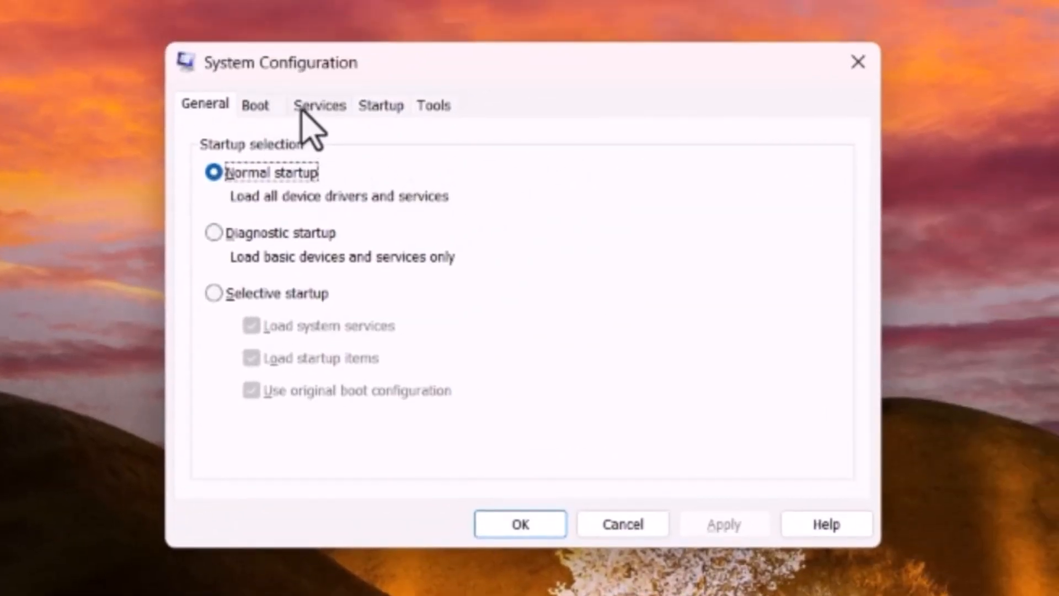
On Services, tick 'Hide all Microsoft services' and scroll the remaining third-party list
left_click(319, 105)
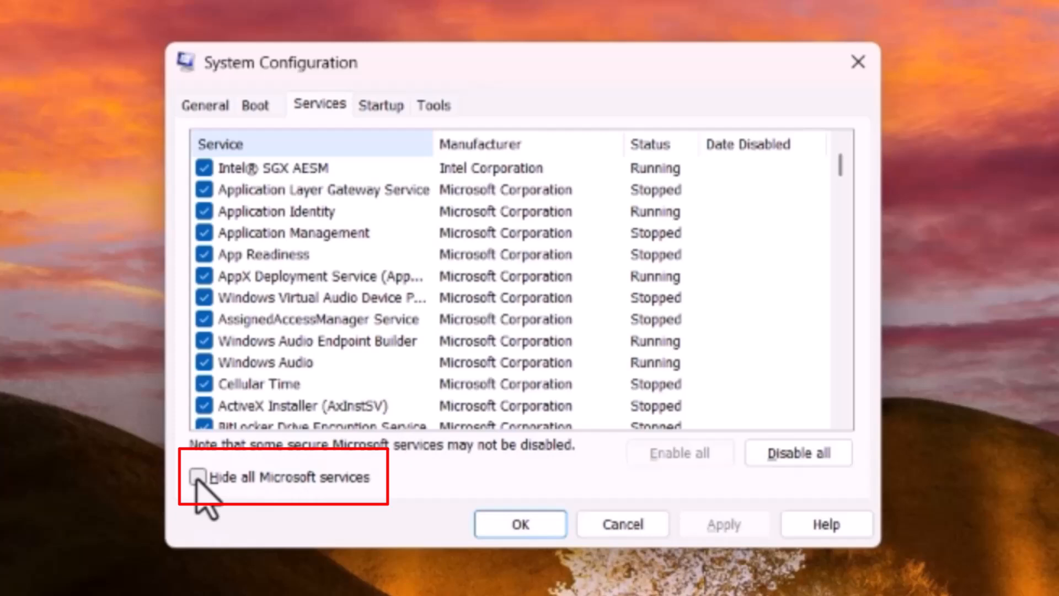
left_click(203, 477)
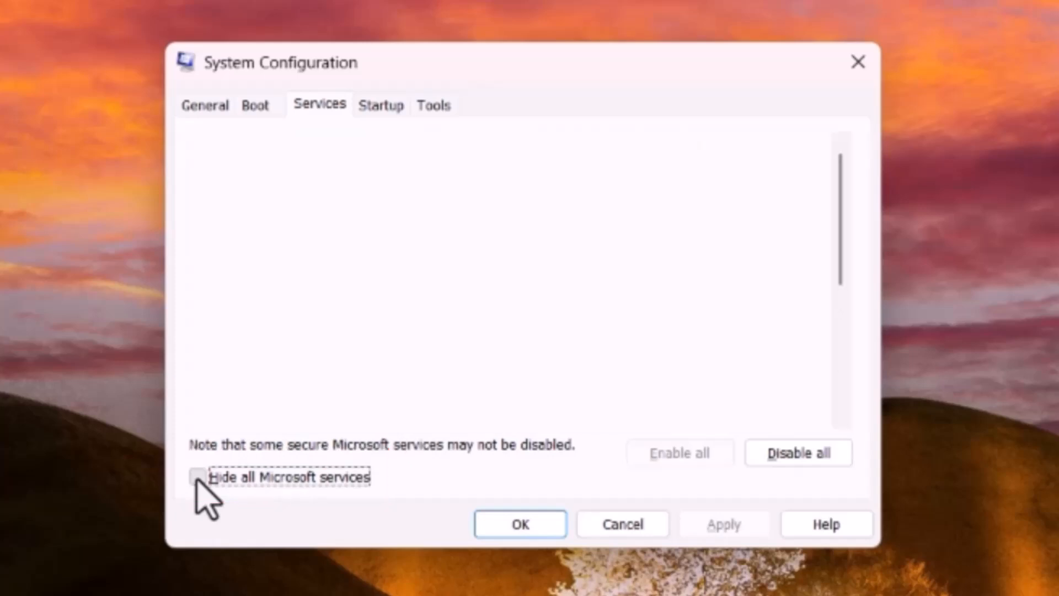
left_click(201, 477)
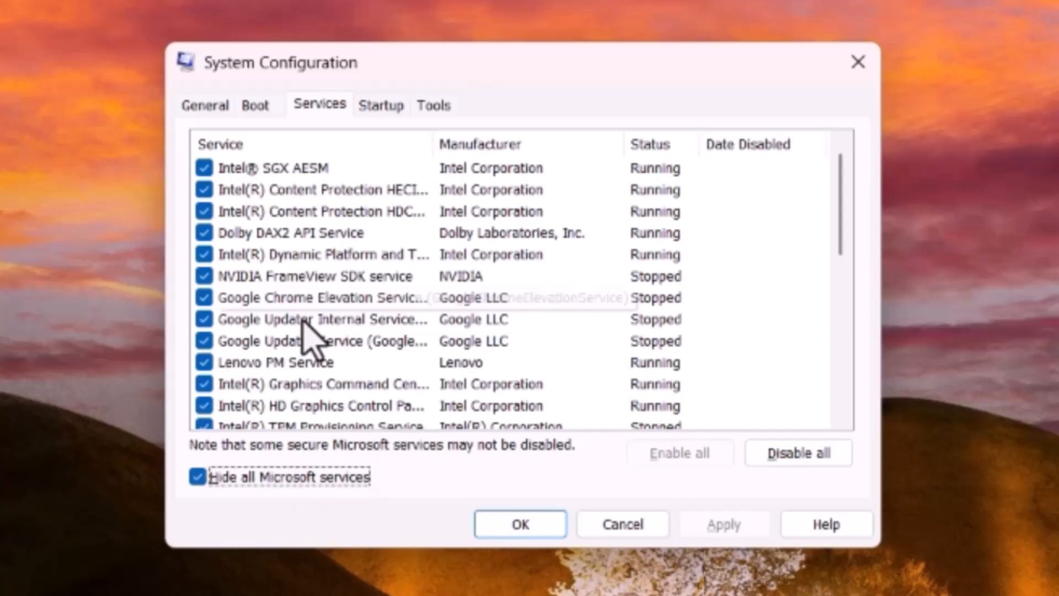
scroll("down", 3)
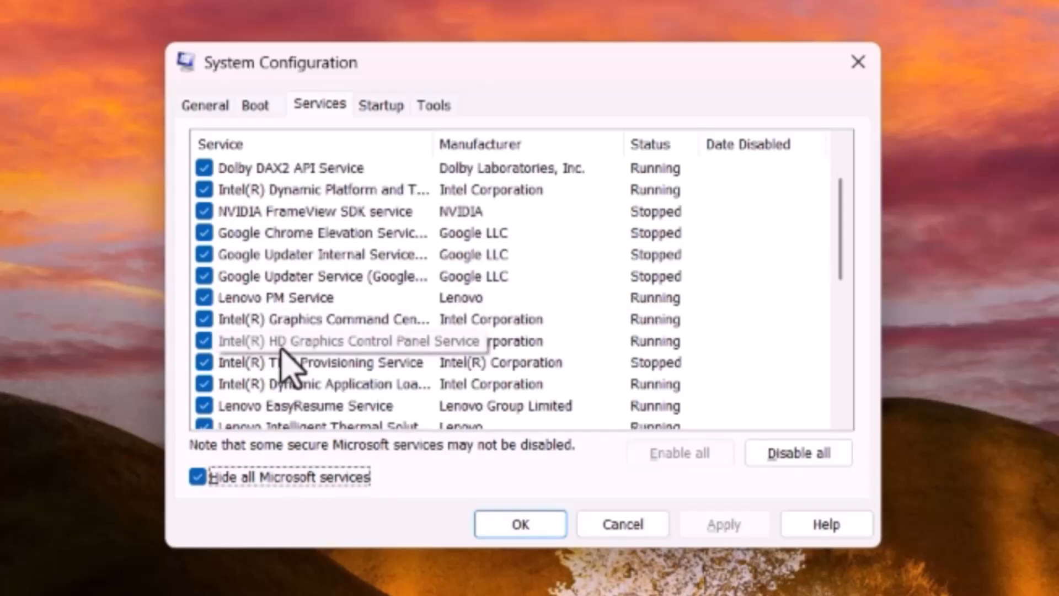
scroll("down", 3)
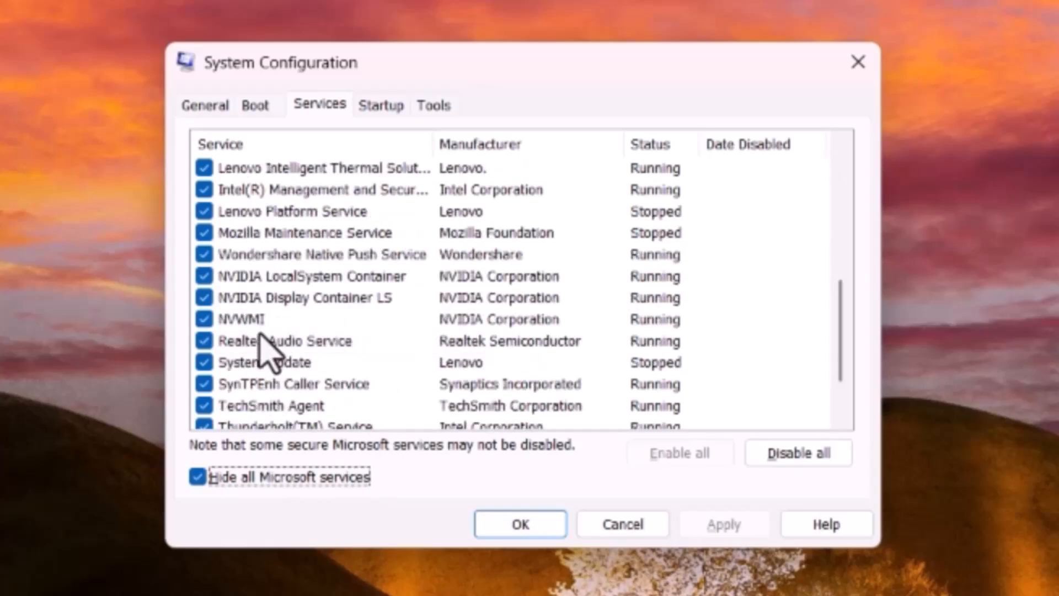
scroll("down", 3)
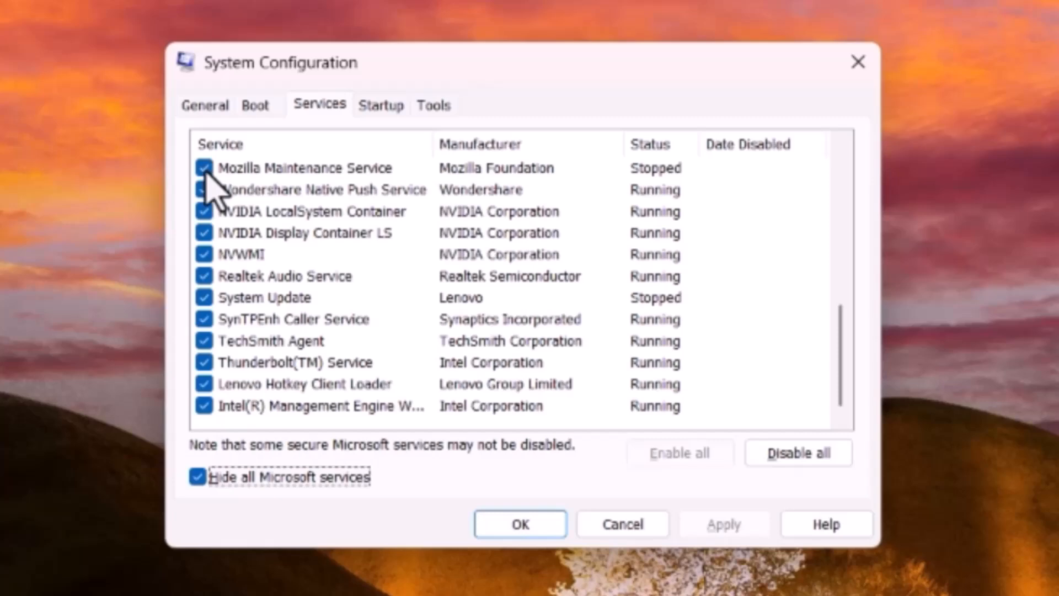
Untick Mozilla Maintenance Service, apply with OK, and exit without restarting
left_click(205, 167)
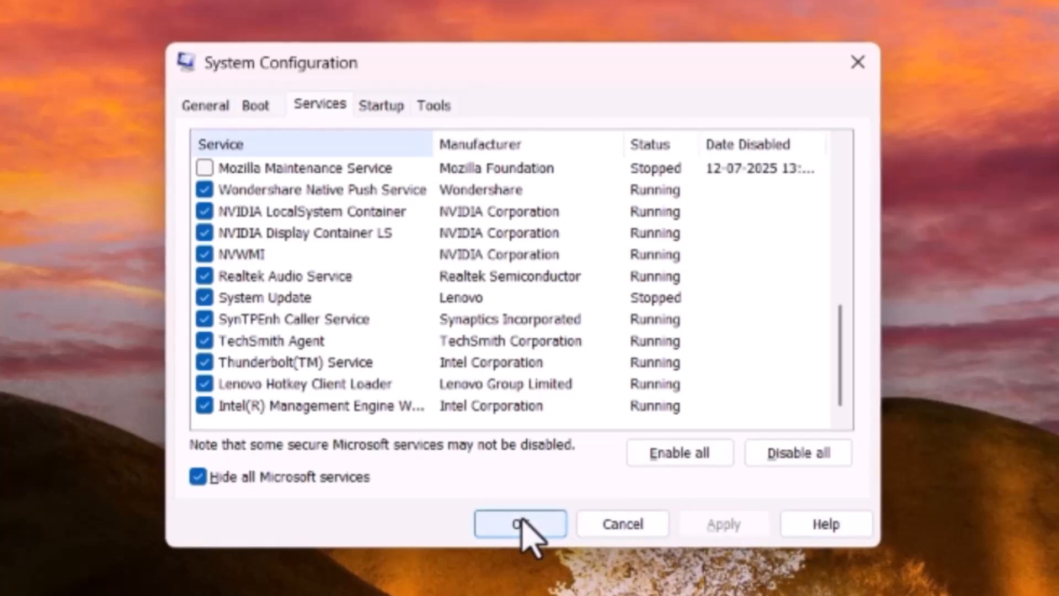
left_click(519, 524)
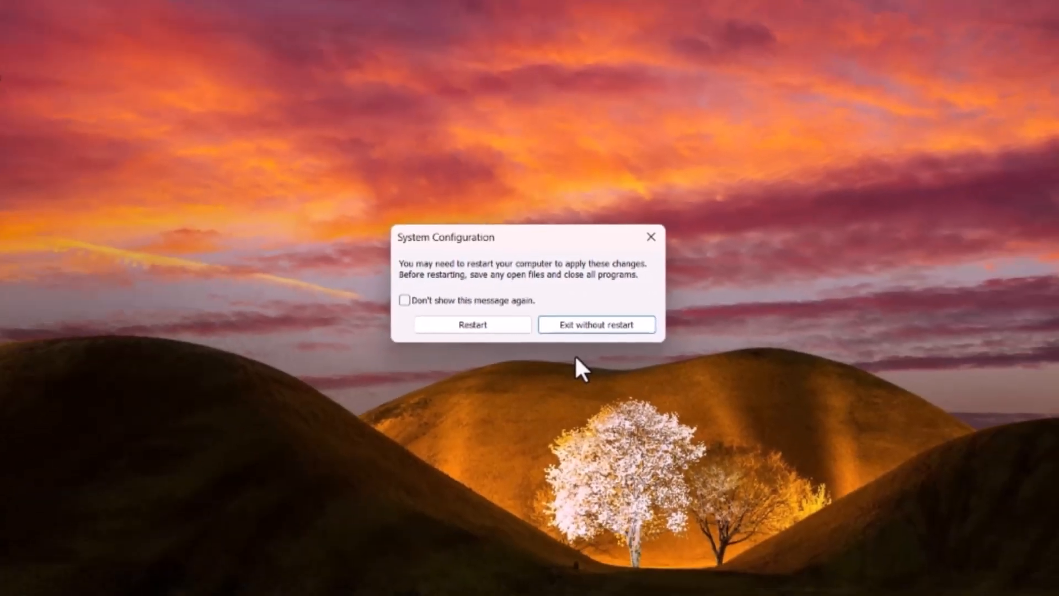
left_click(596, 325)
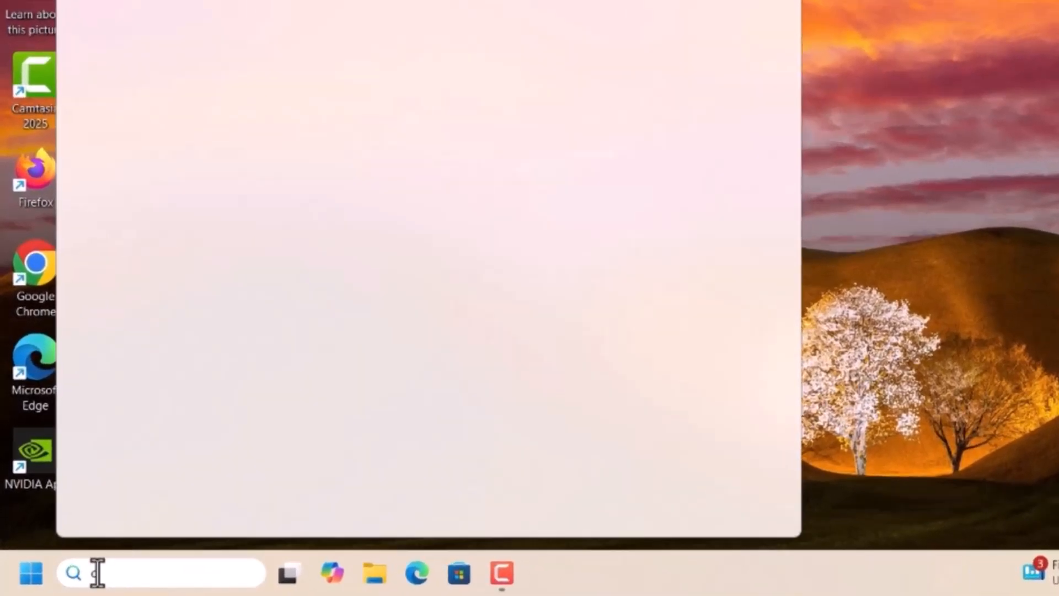
Launch Device Manager, expand Disk drives and auto-search the Samsung NVMe driver, confirming it is current
type("device Manager")
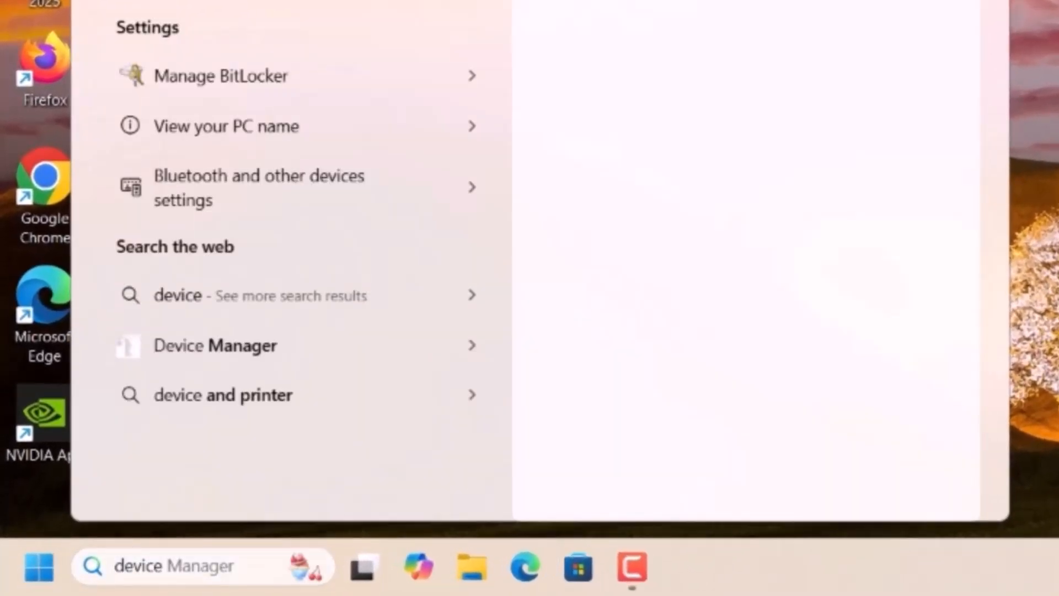
left_click(215, 346)
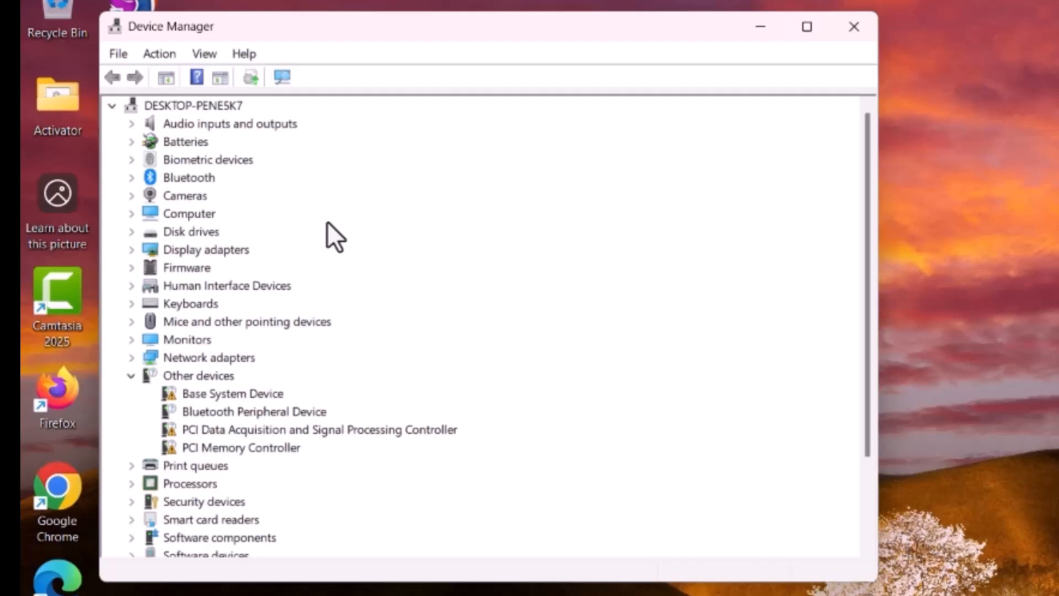
left_click(191, 231)
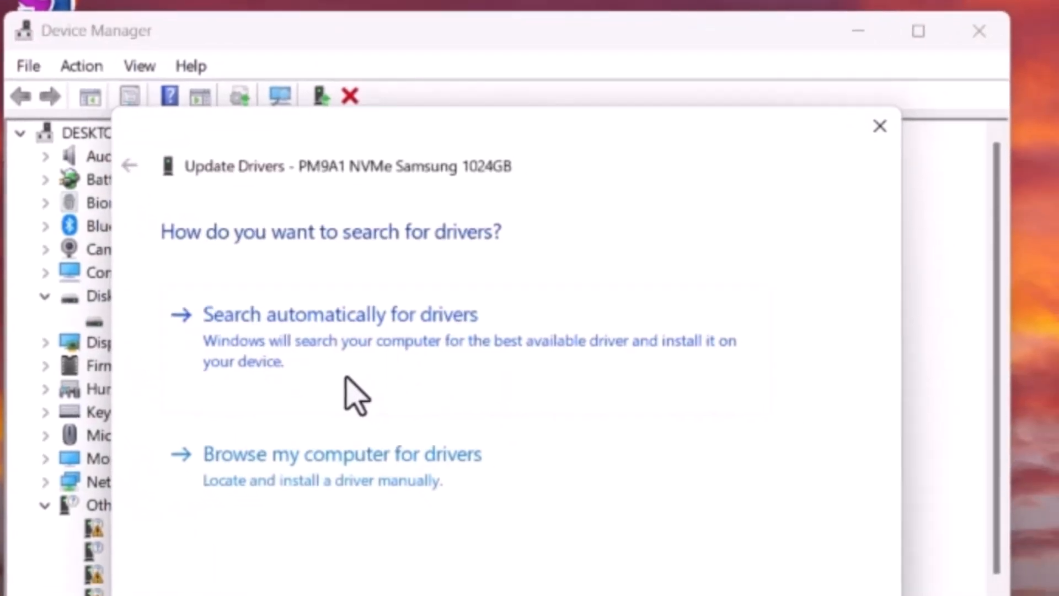
left_click(342, 315)
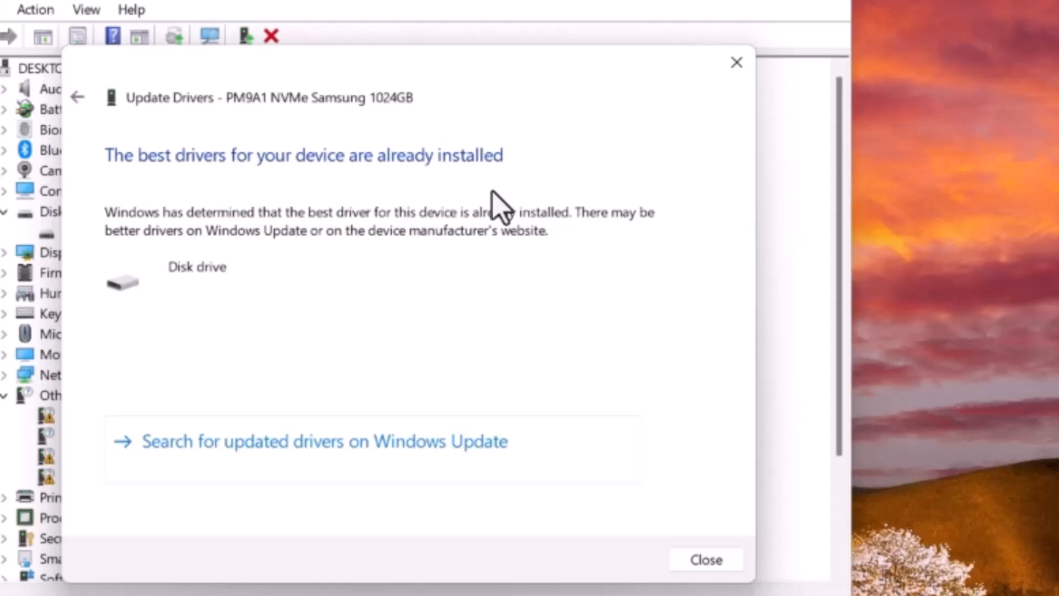
mouse_move(438, 281)
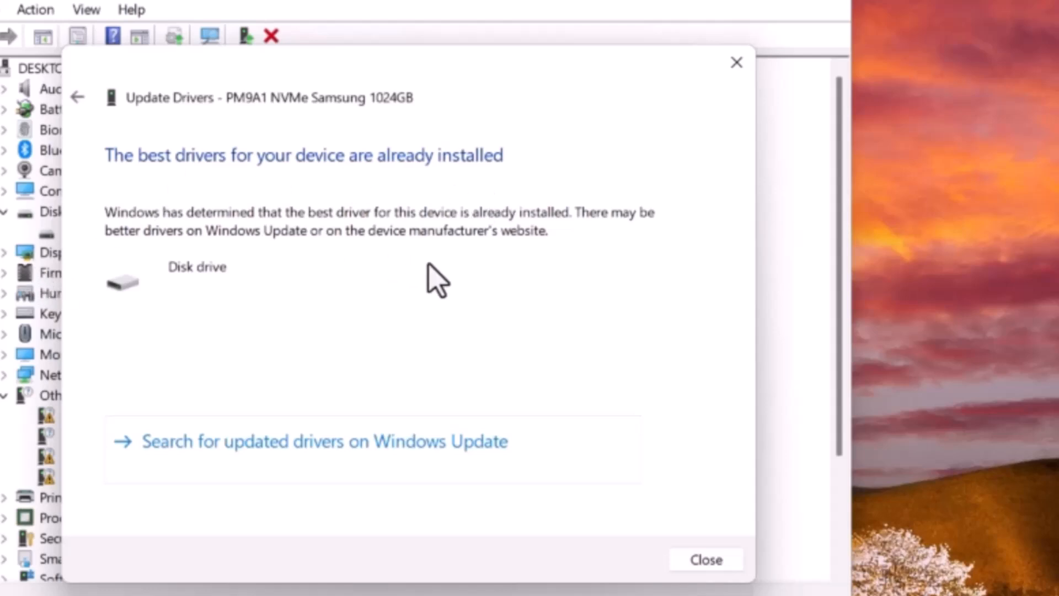
mouse_move(703, 488)
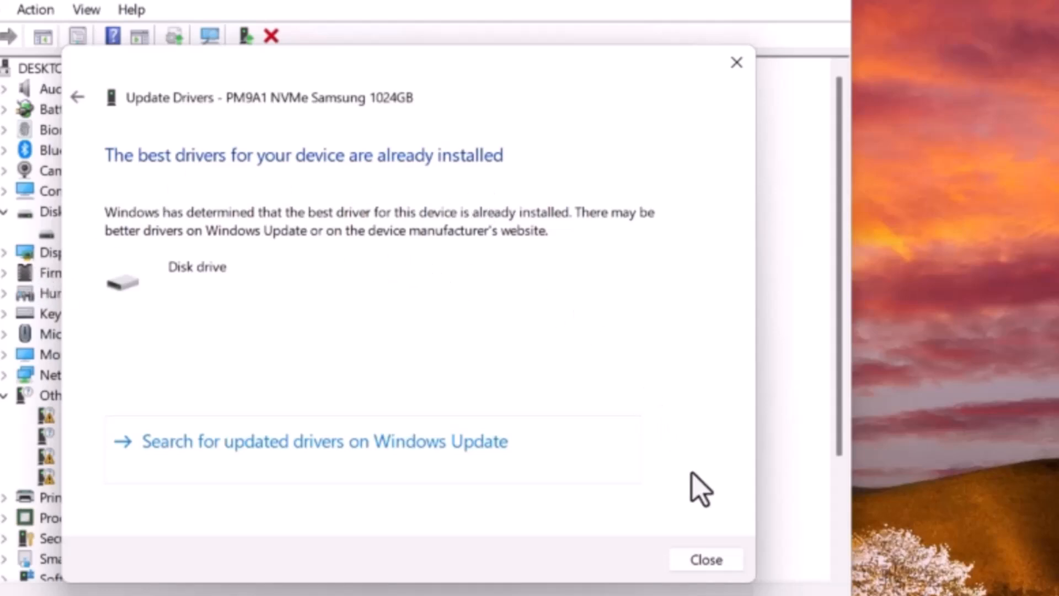
left_click(705, 559)
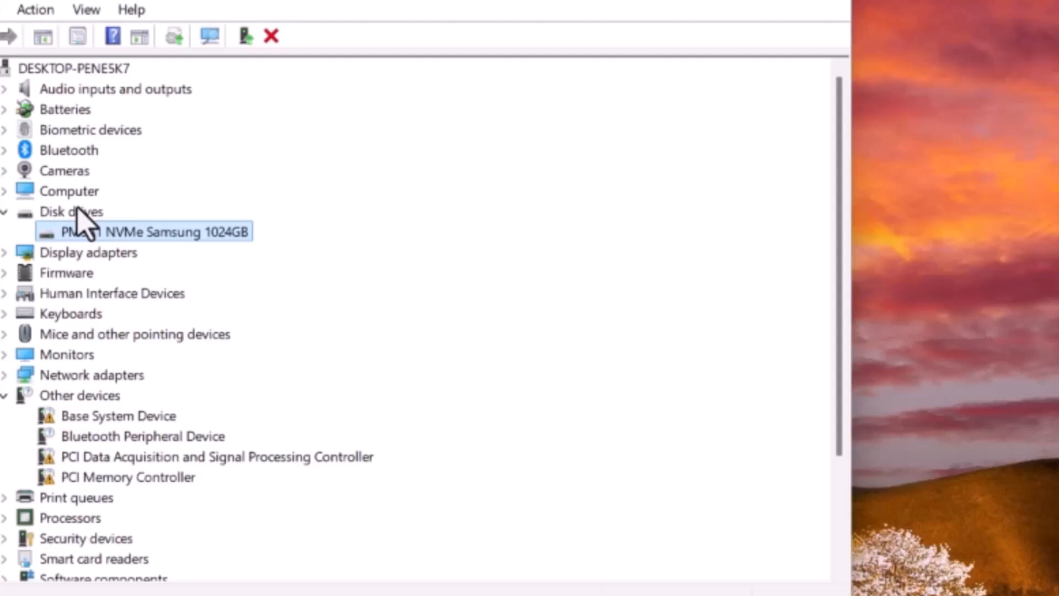
mouse_move(79, 264)
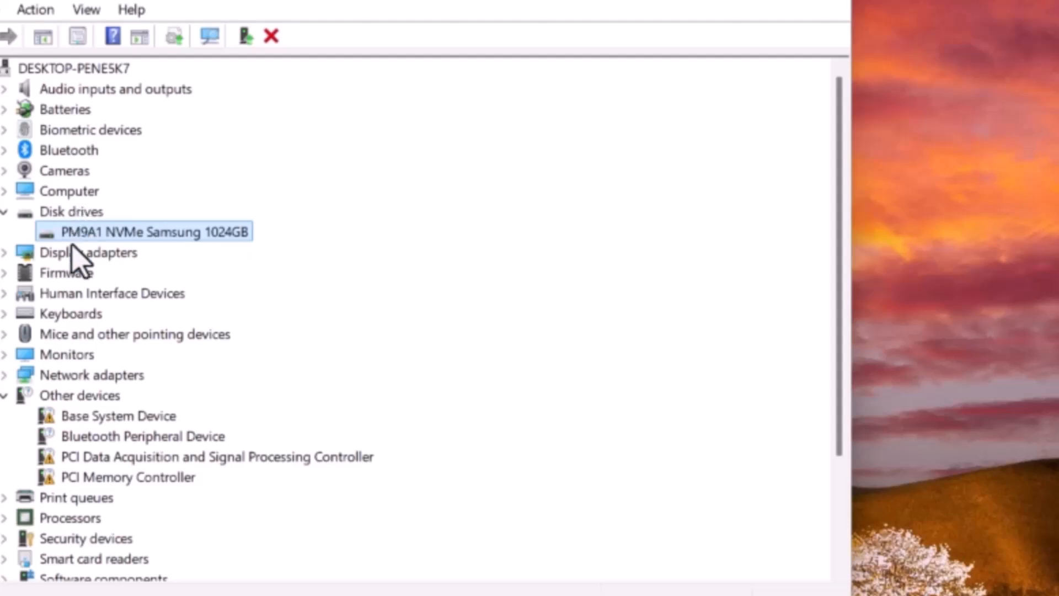
Expand Display adapters showing Intel UHD 620 and NVIDIA Quadro P500, then cancel the NVIDIA driver update
left_click(5, 252)
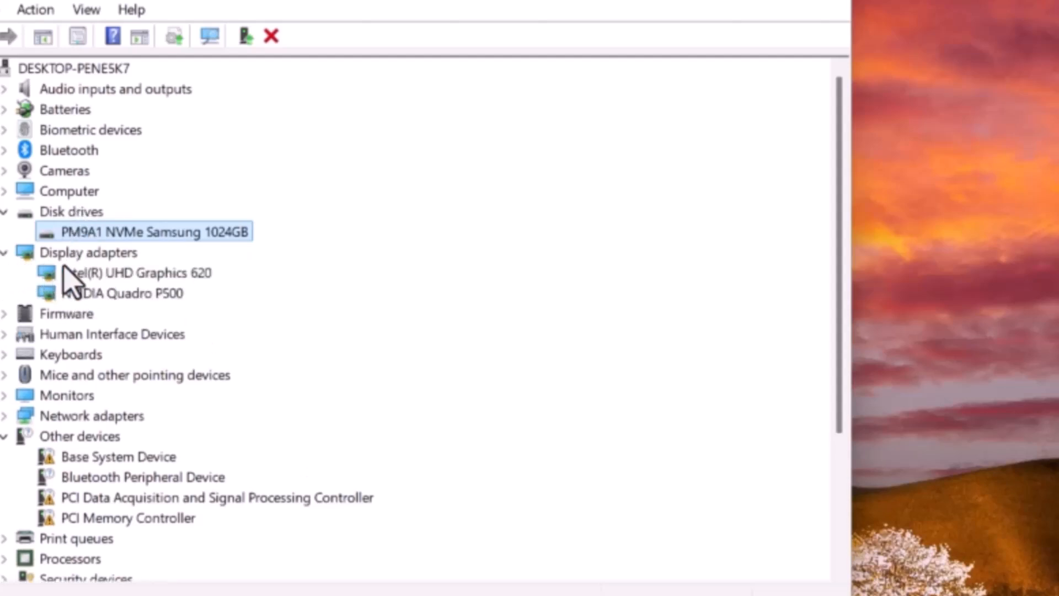
left_click(137, 273)
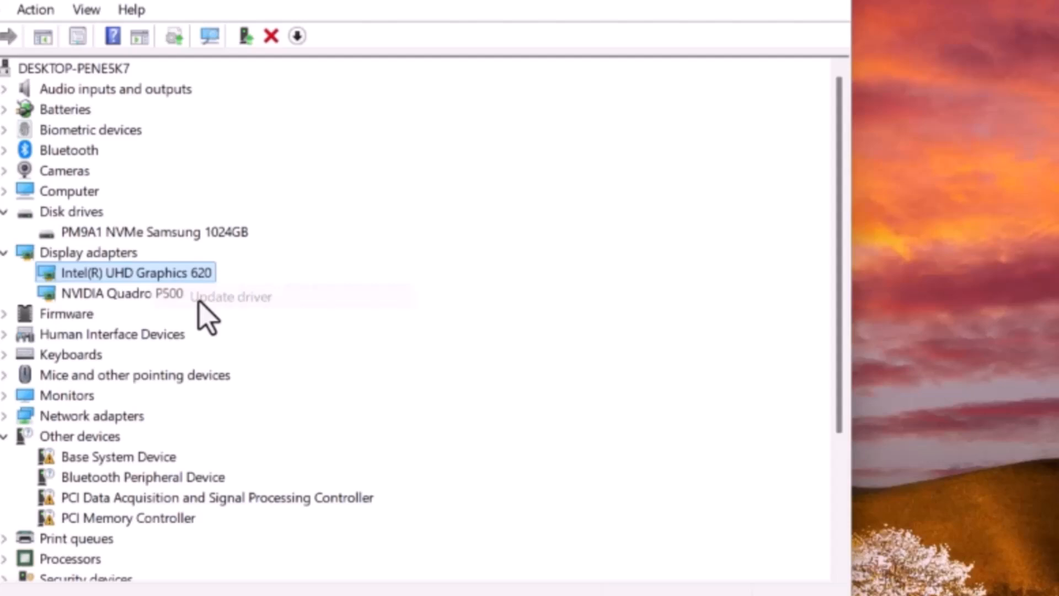
left_click(229, 297)
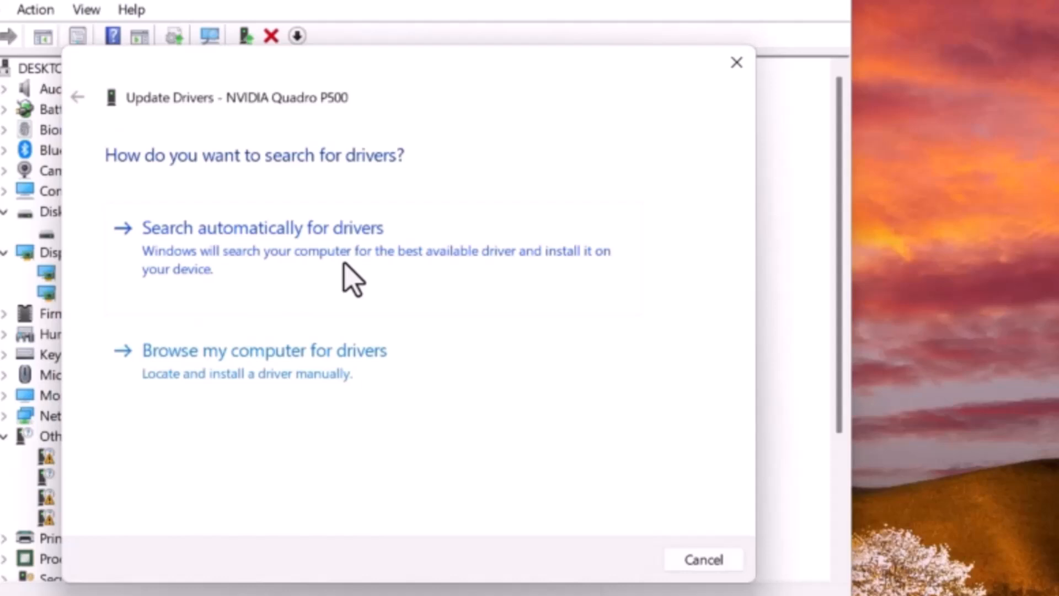
left_click(703, 559)
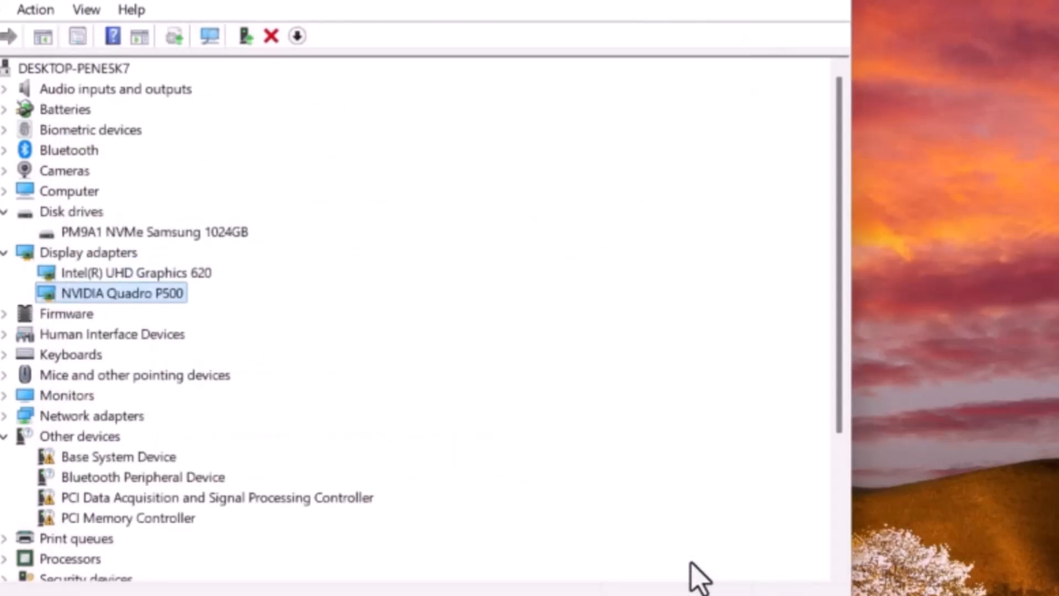